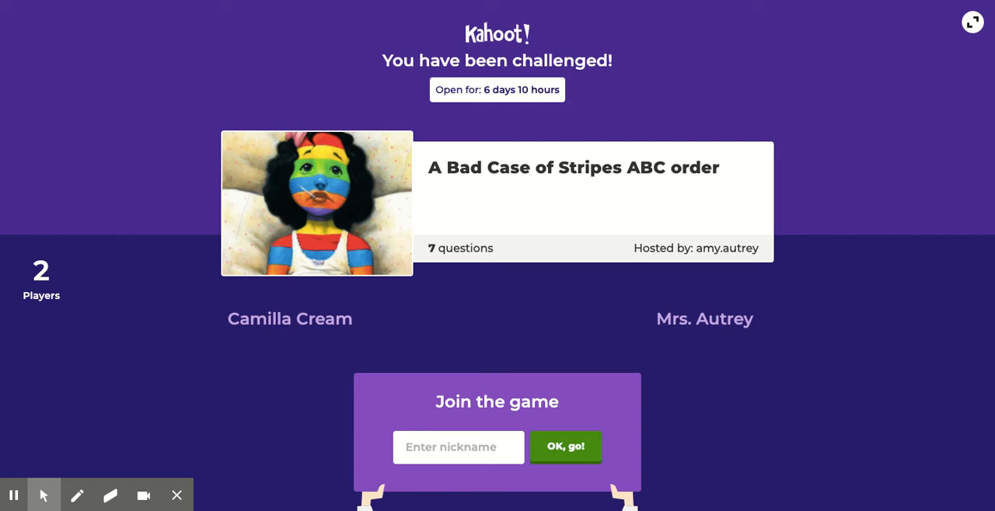
# Join the challenge with the nickname 'Mrs. Autrey2'.
pyautogui.click(457, 447)
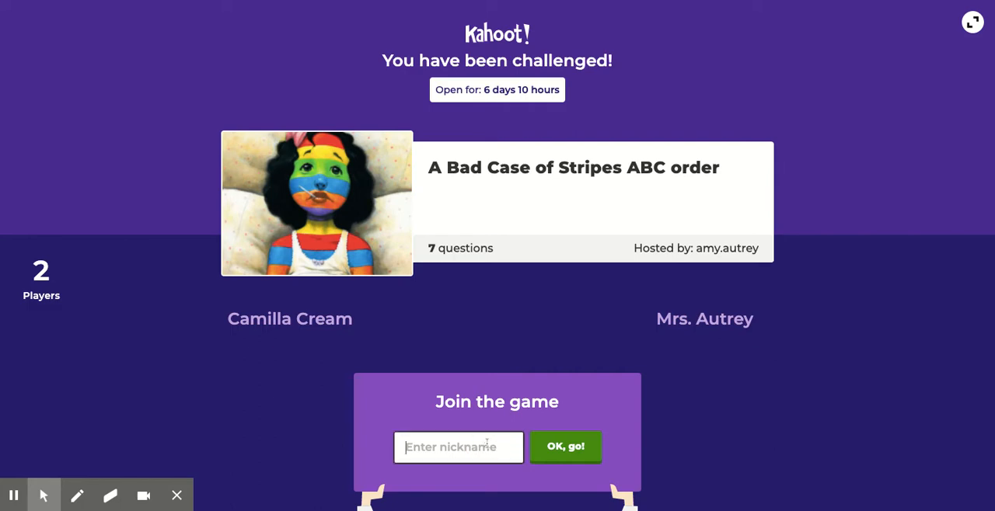
pyautogui.write('Mrs.')
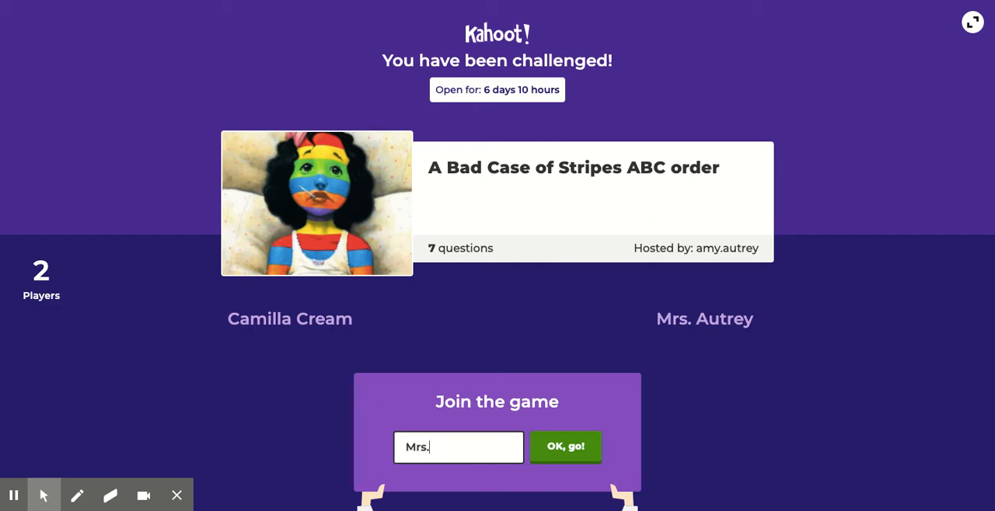
pyautogui.write('Autrey2')
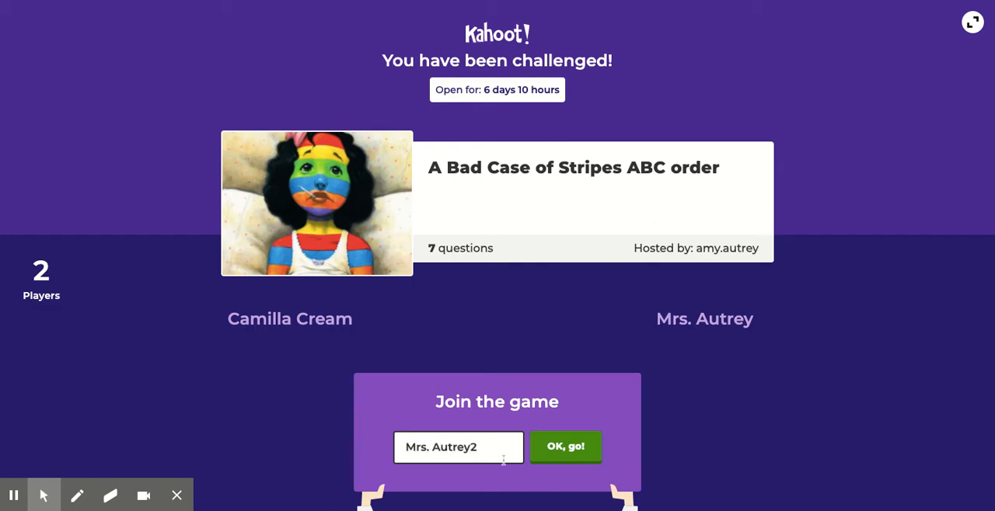
pyautogui.click(566, 448)
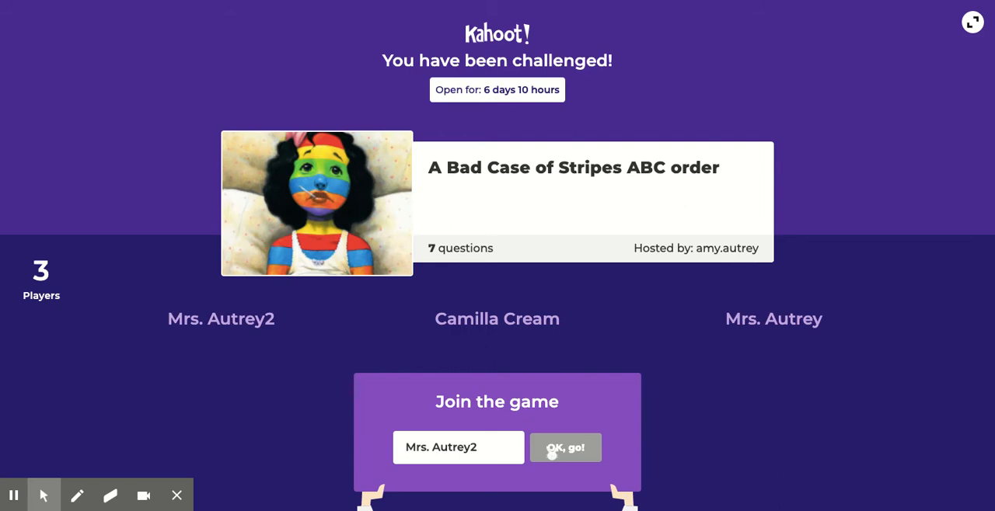
# Start the challenge and submit question one as afraid, beans, Camilla, dizziness for 1000 points.
pyautogui.click(566, 448)
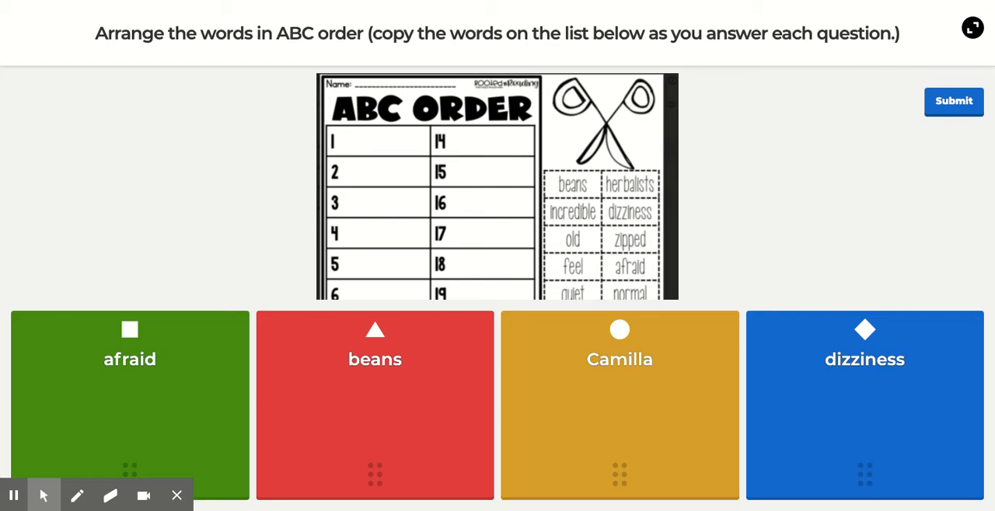
pyautogui.click(954, 101)
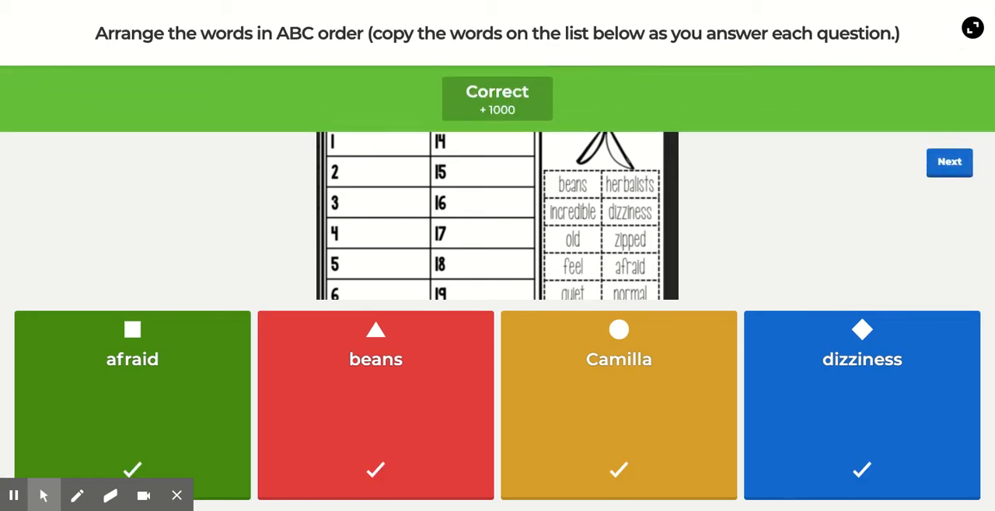
pyautogui.click(948, 162)
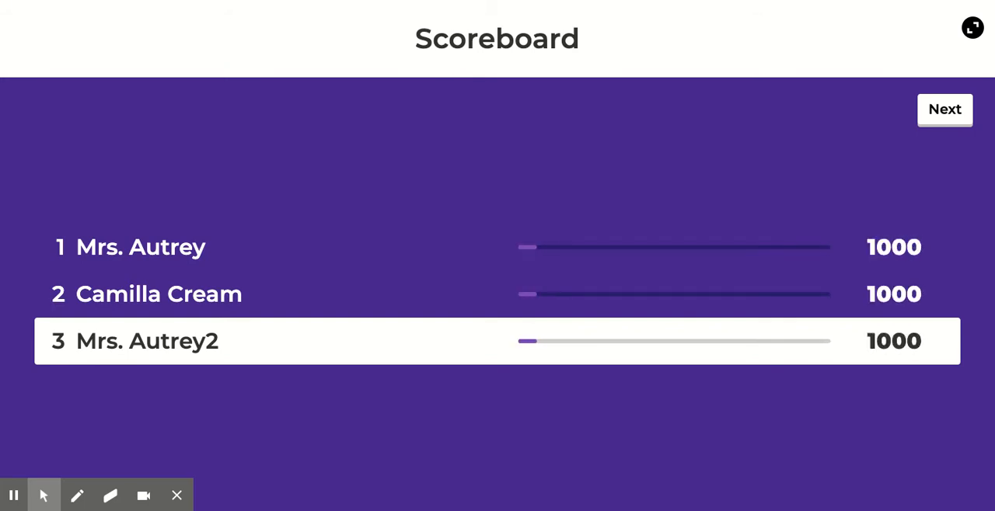
pyautogui.click(945, 112)
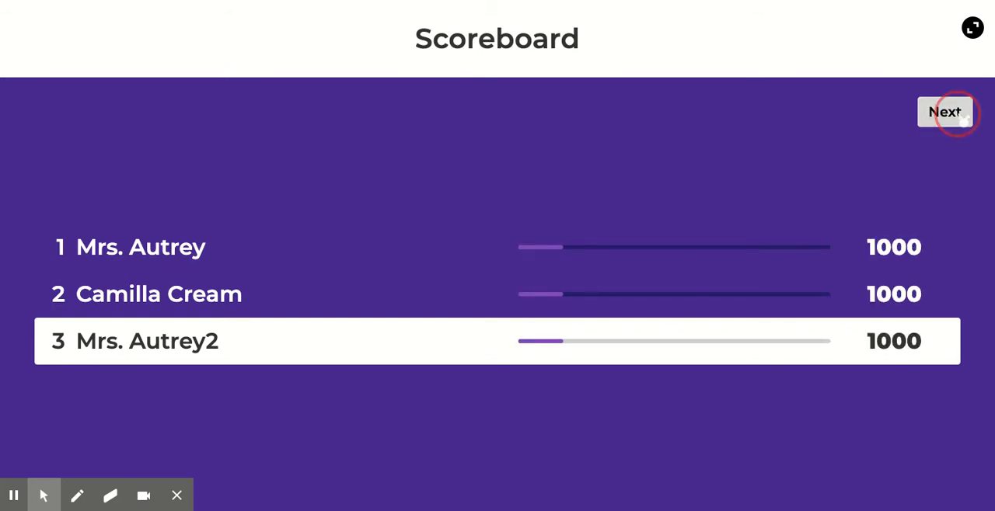
# Move 'feel' to second place and submit exclaimed, feel, guru, herbalists for a streak of 2.
pyautogui.click(945, 112)
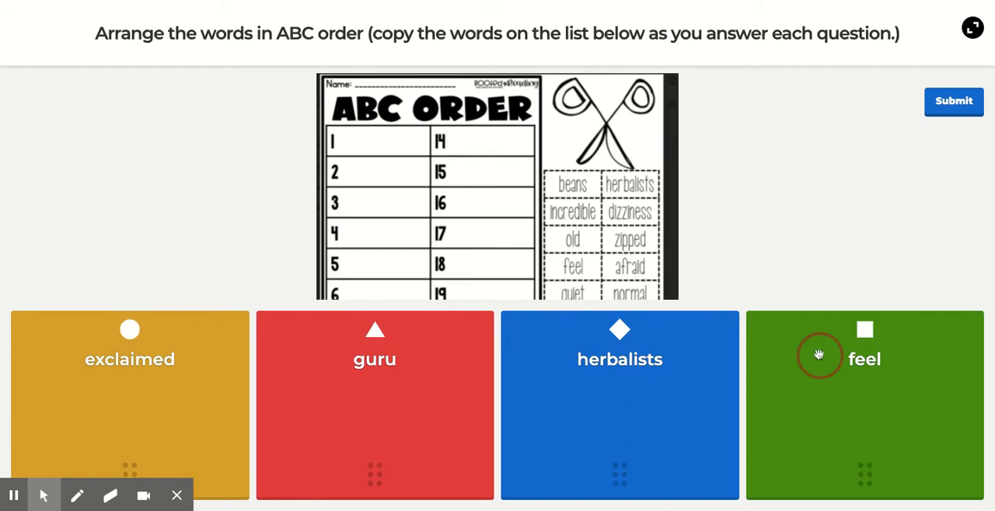
pyautogui.moveTo(864, 360); pyautogui.dragTo(375, 359)
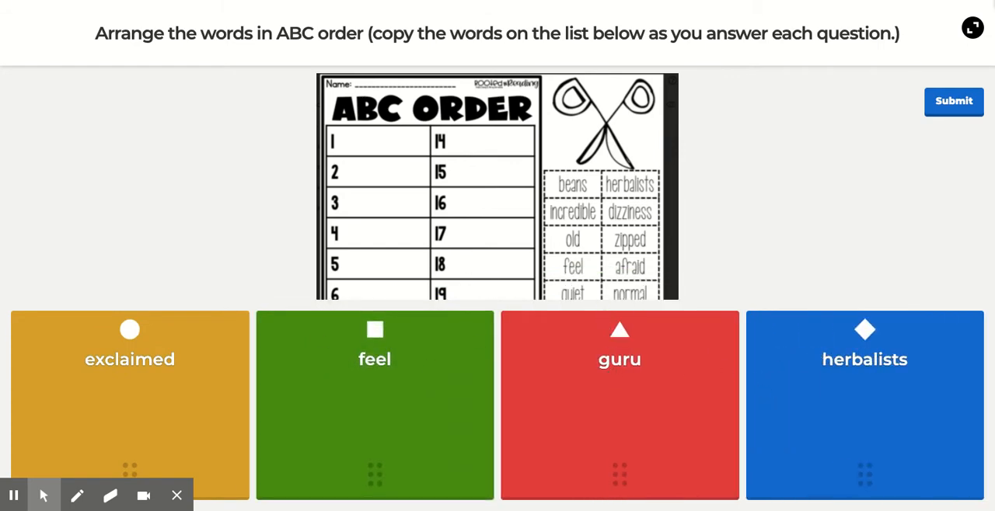
pyautogui.click(955, 101)
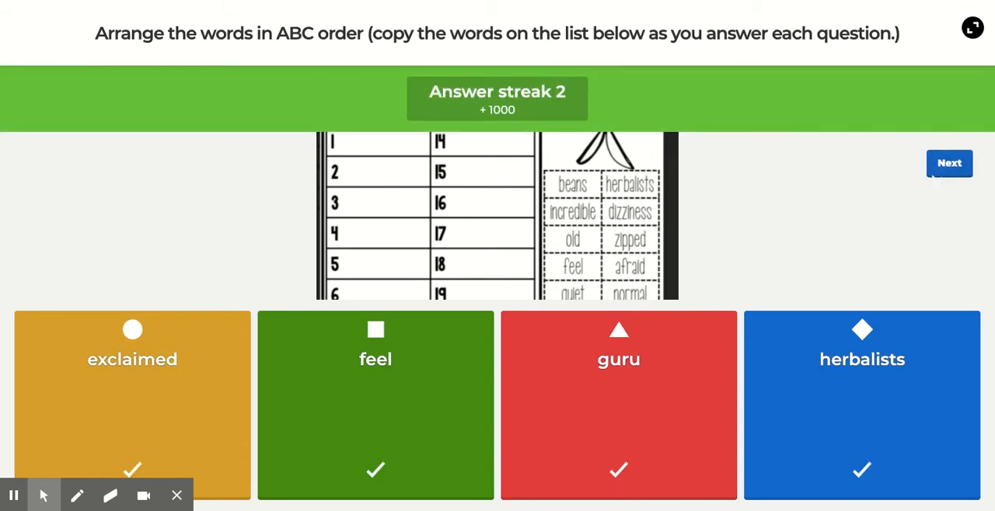
pyautogui.click(948, 163)
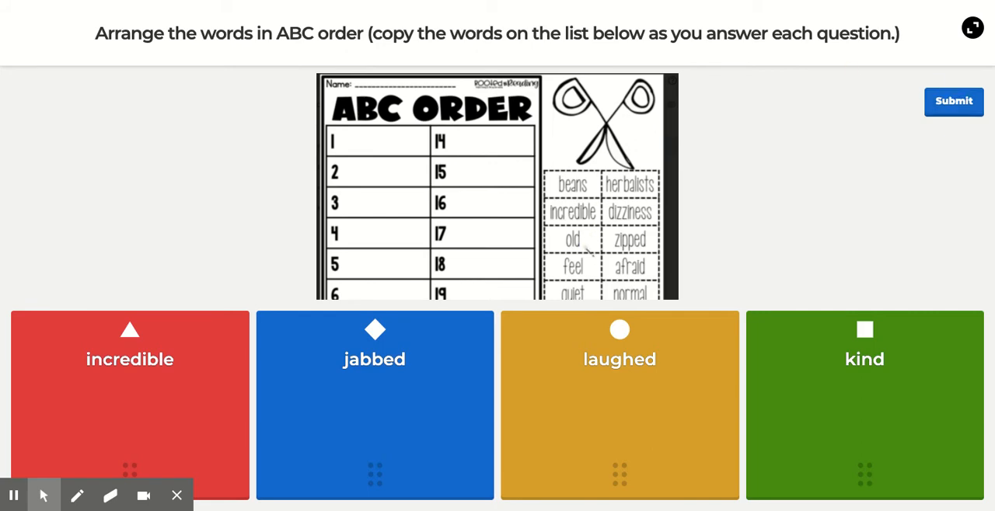
pyautogui.moveTo(143, 407)
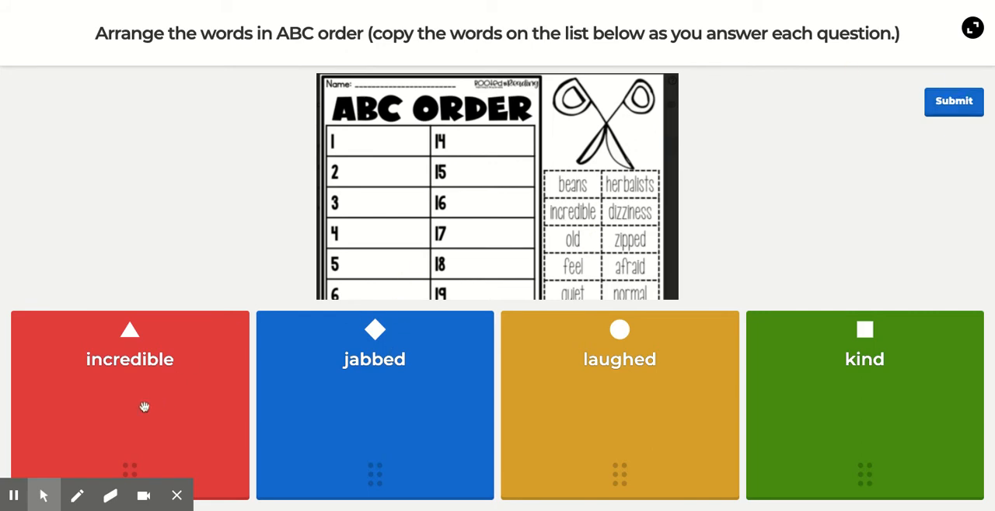
pyautogui.moveTo(636, 454)
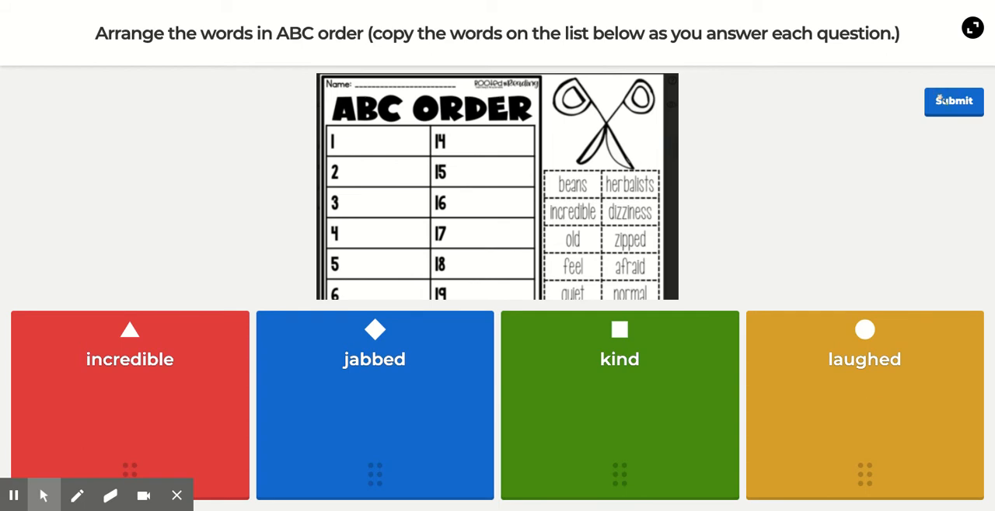
# Submit question three as incredible, jabbed, kind, laughed, reaching 3000 points each.
pyautogui.click(953, 101)
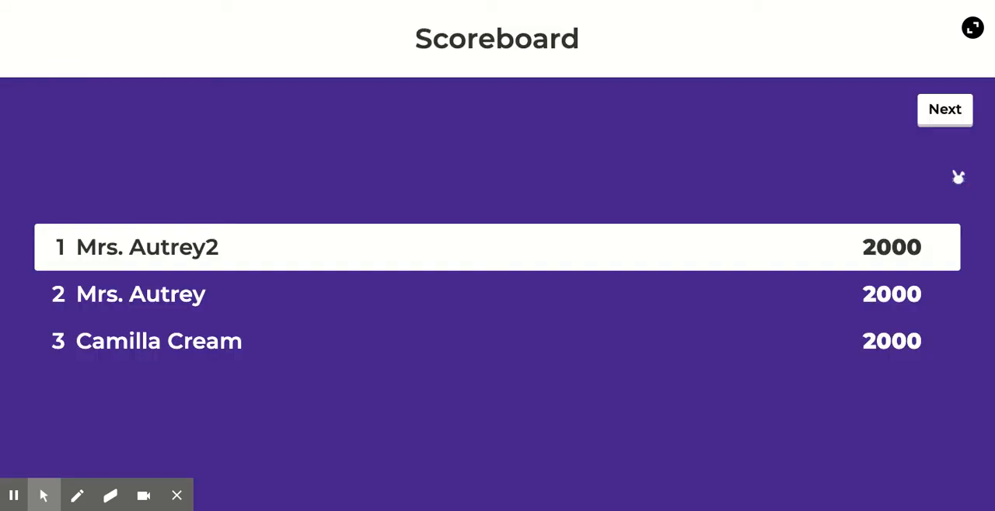
pyautogui.click(945, 109)
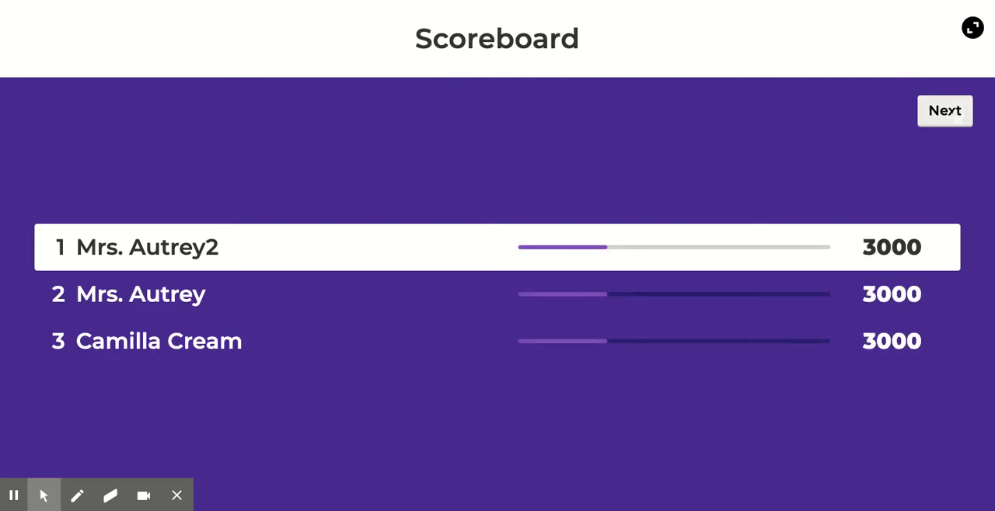
pyautogui.click(945, 111)
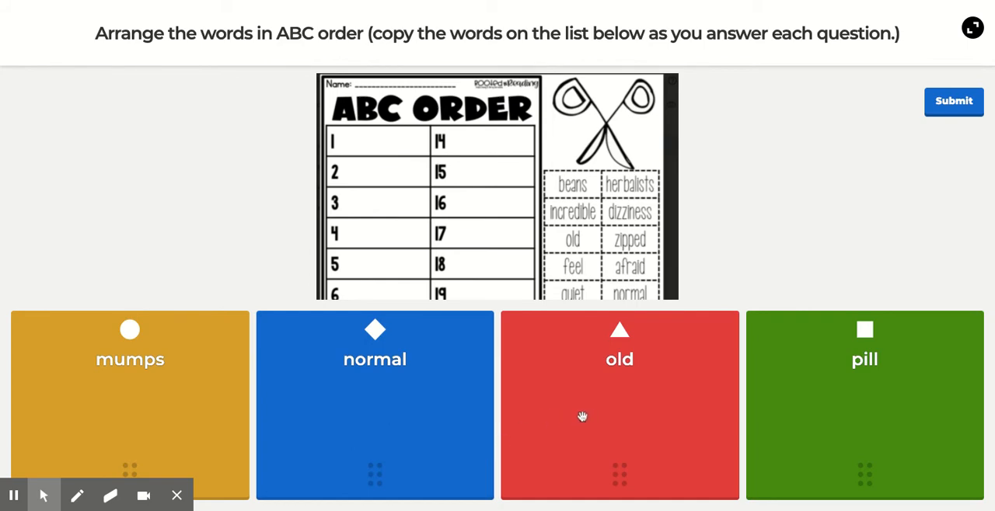
pyautogui.moveTo(905, 328)
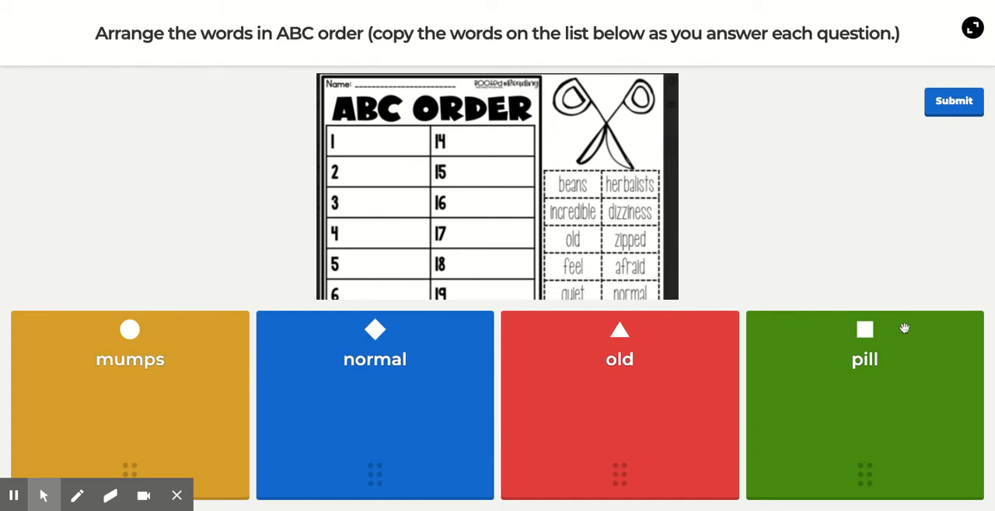
# Submit question four as mumps, normal, old, pill, reaching 3999 points each.
pyautogui.click(953, 102)
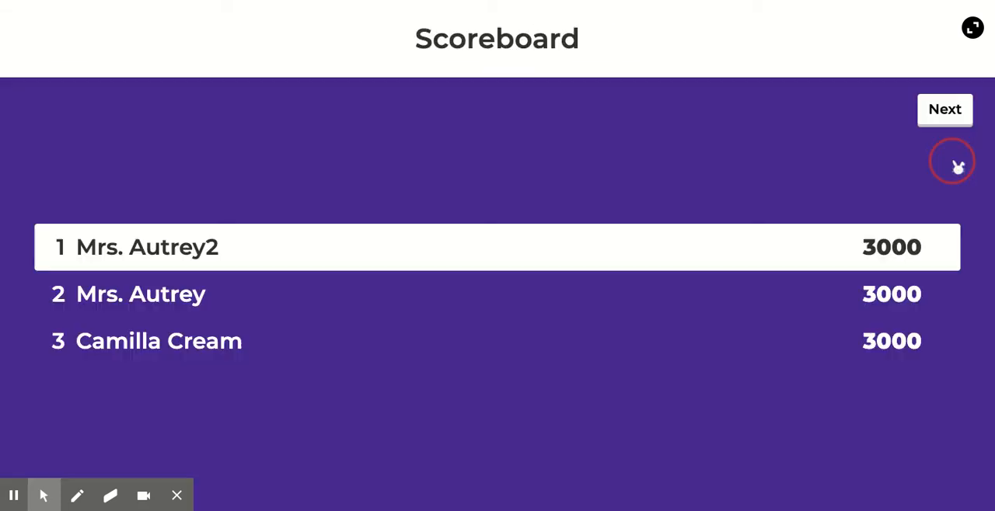
pyautogui.click(945, 109)
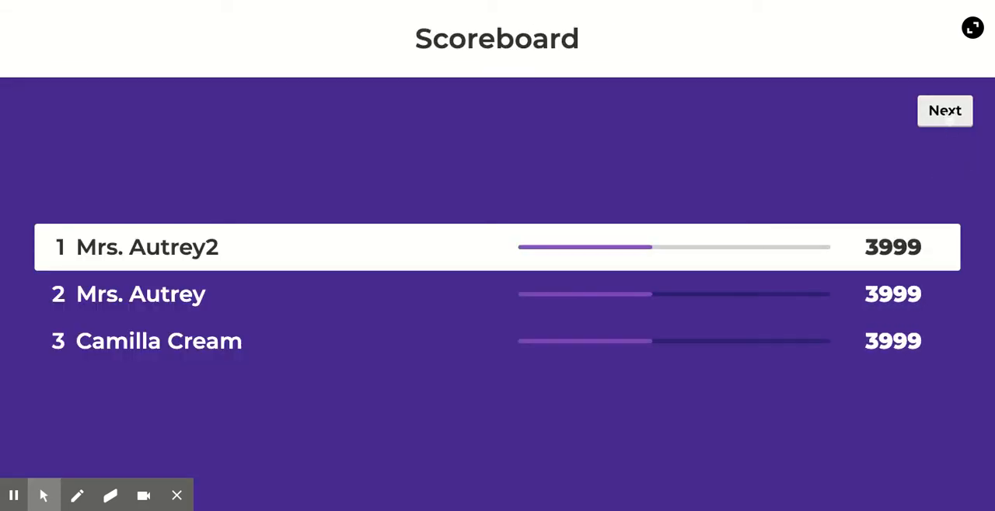
pyautogui.click(945, 110)
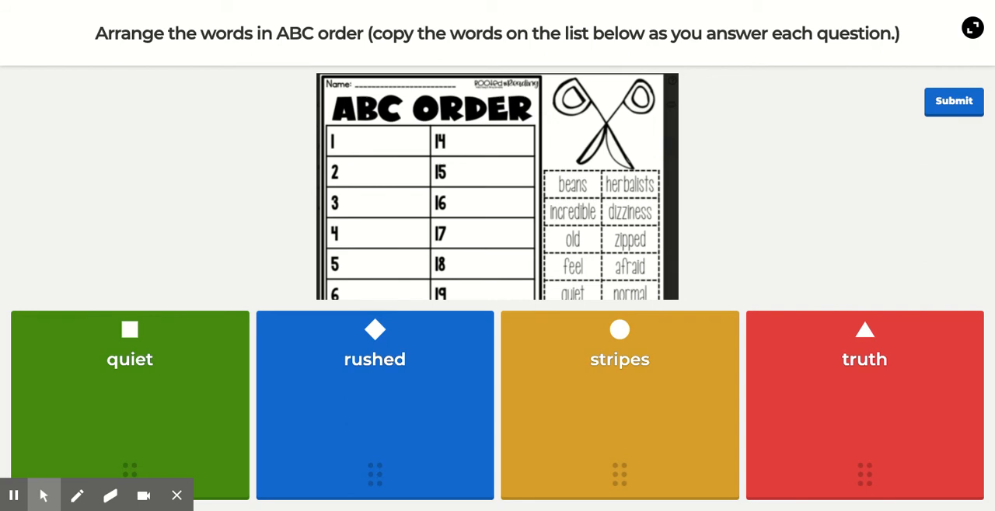
# Submit question five as quiet, rushed, stripes, truth for a streak of 5.
pyautogui.click(955, 101)
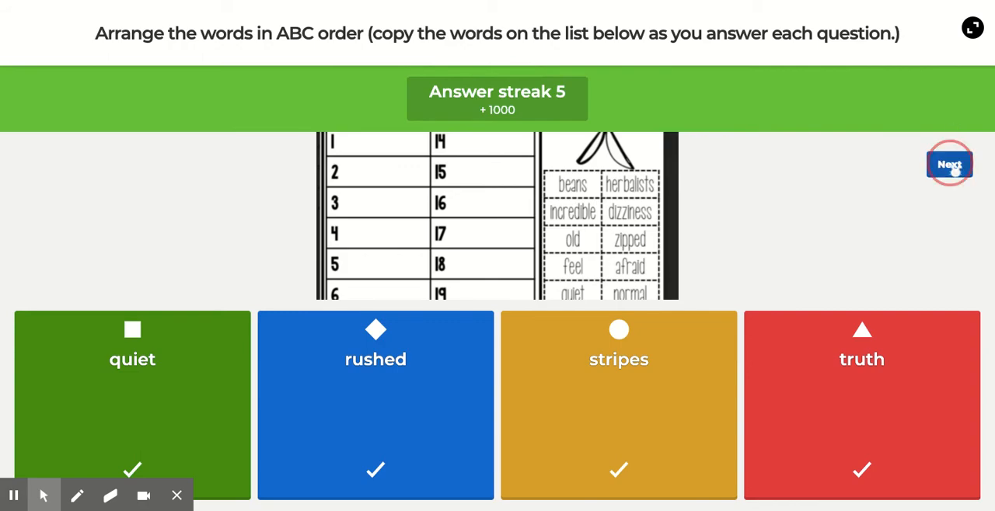
pyautogui.click(949, 164)
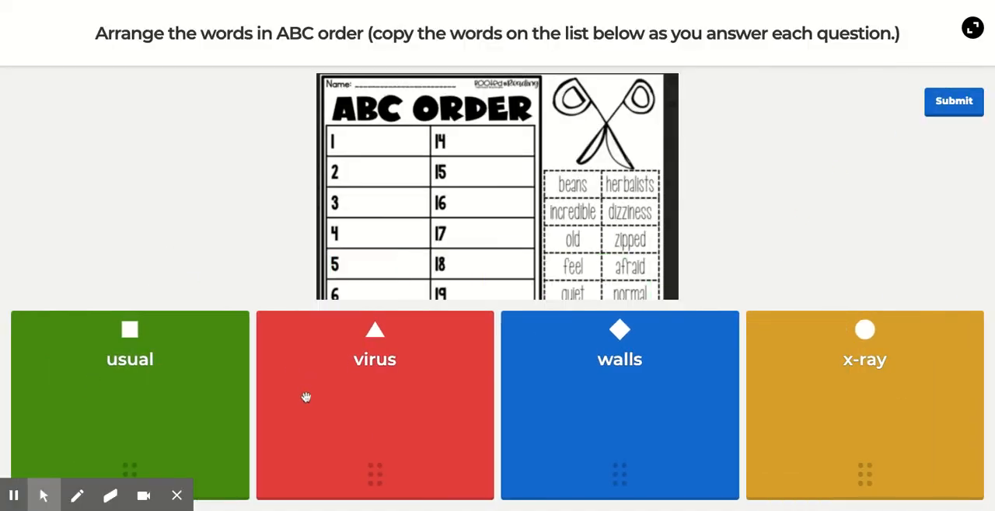
pyautogui.moveTo(605, 401)
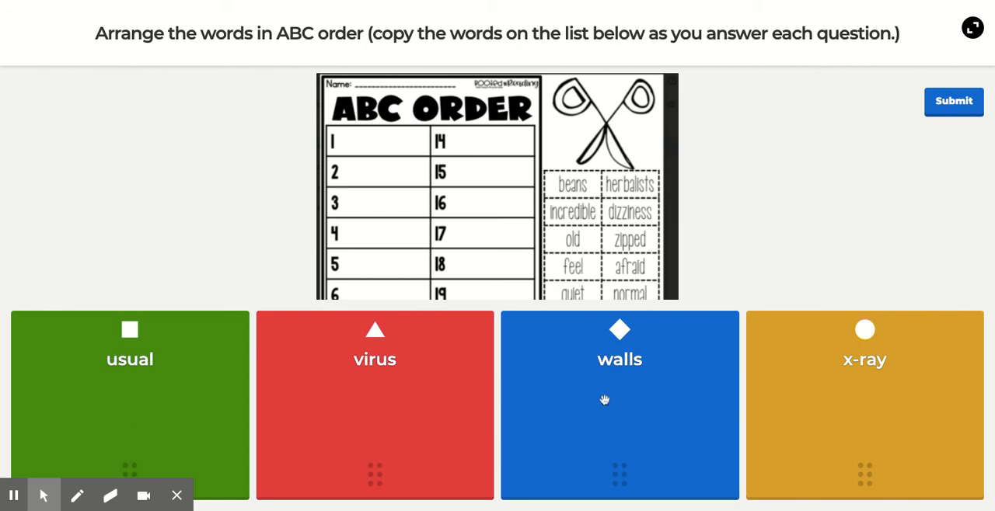
pyautogui.moveTo(855, 380)
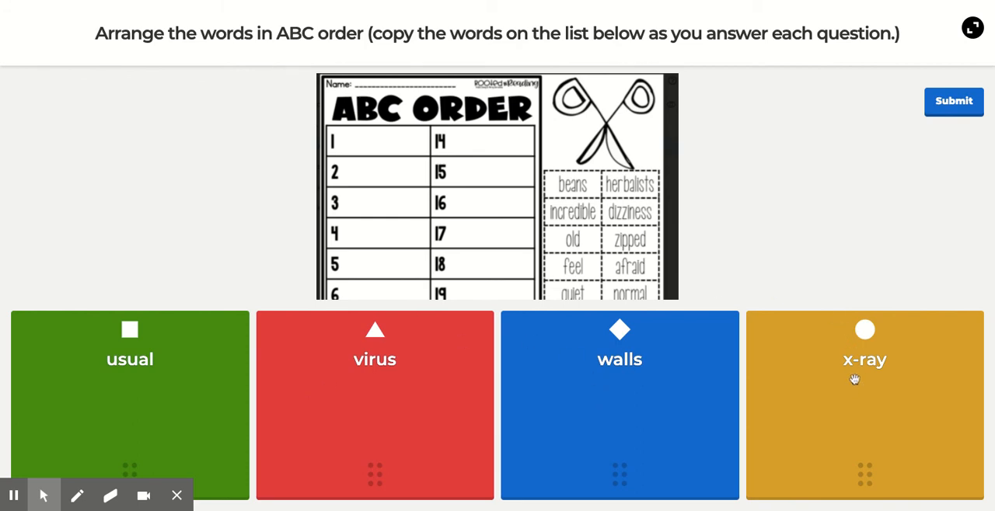
# Submit question six as usual, virus, walls, x-ray, reaching 5996 points each.
pyautogui.click(953, 101)
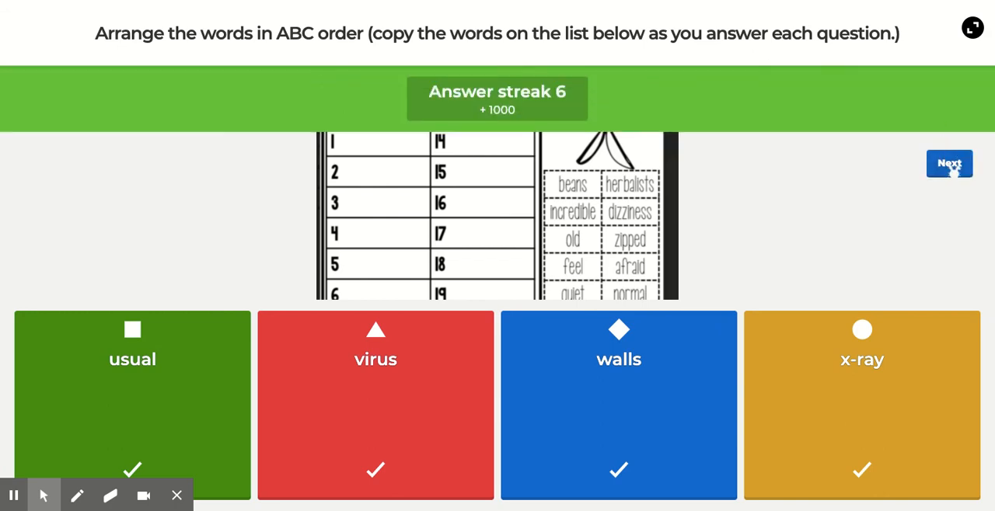
pyautogui.click(948, 163)
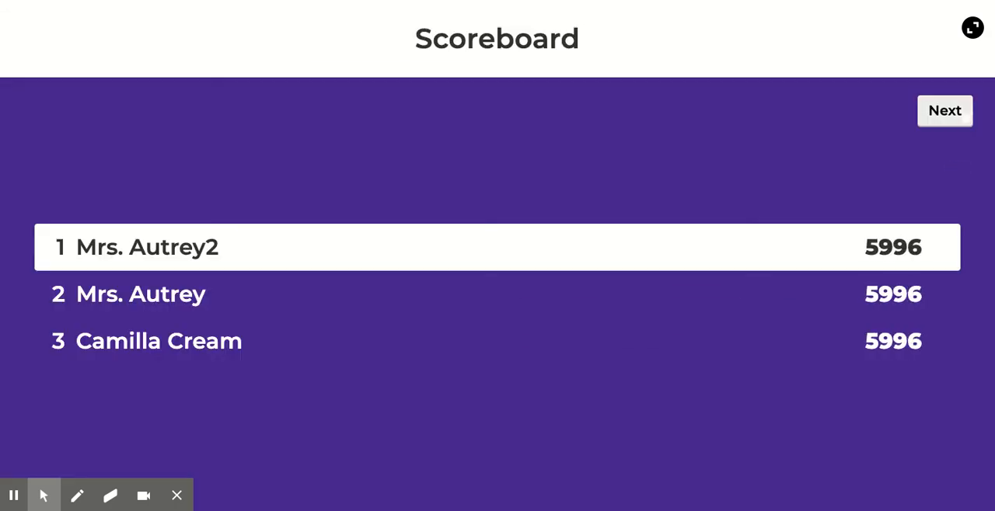
pyautogui.click(945, 110)
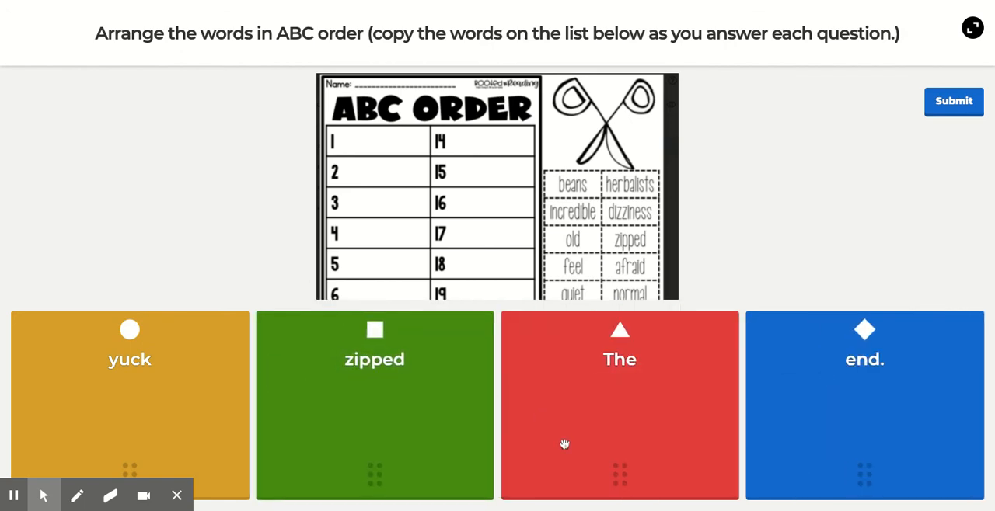
pyautogui.moveTo(735, 370)
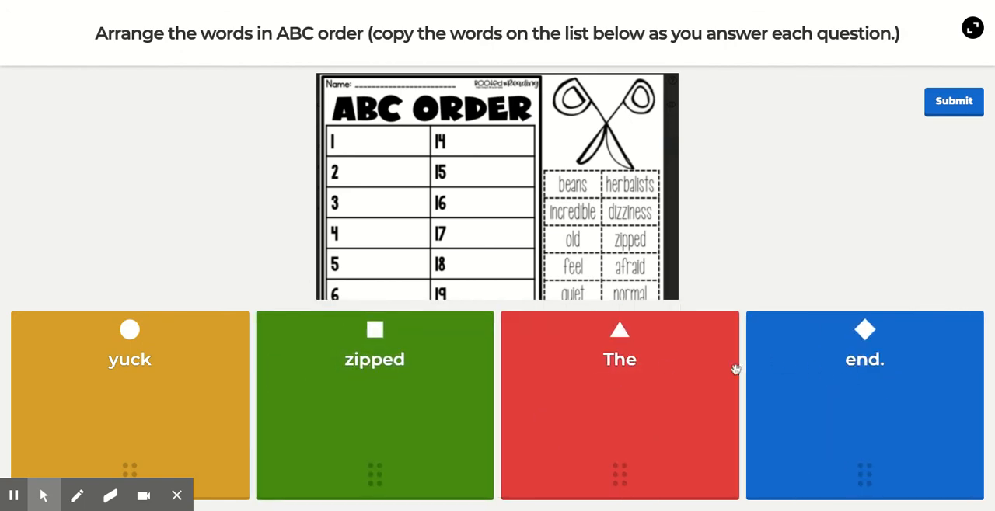
# Submit the last question as yuck, zipped, The, end. for a streak of 7.
pyautogui.click(955, 103)
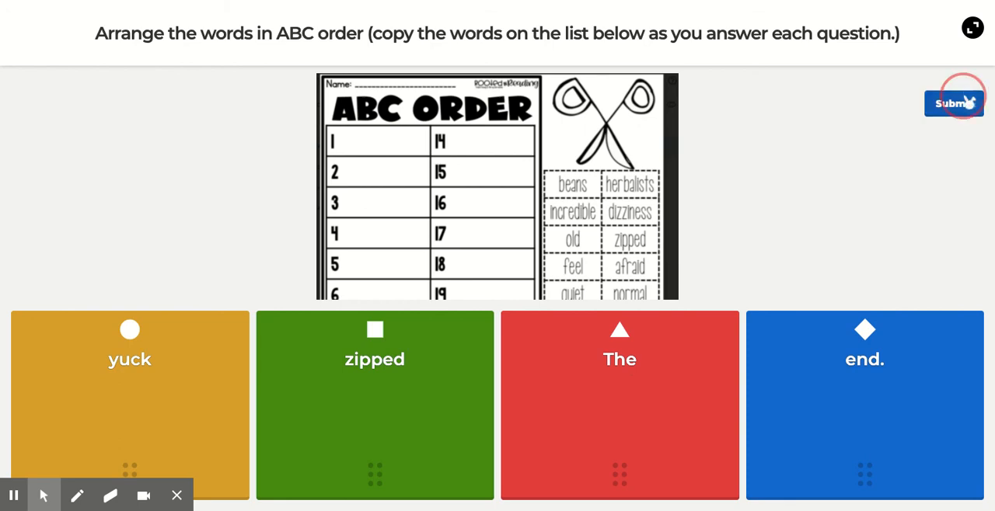
pyautogui.click(955, 102)
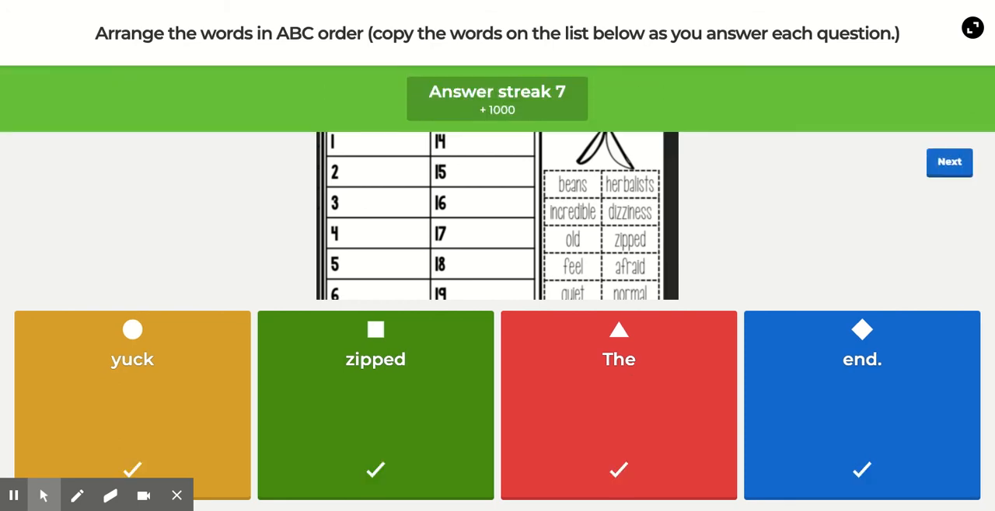